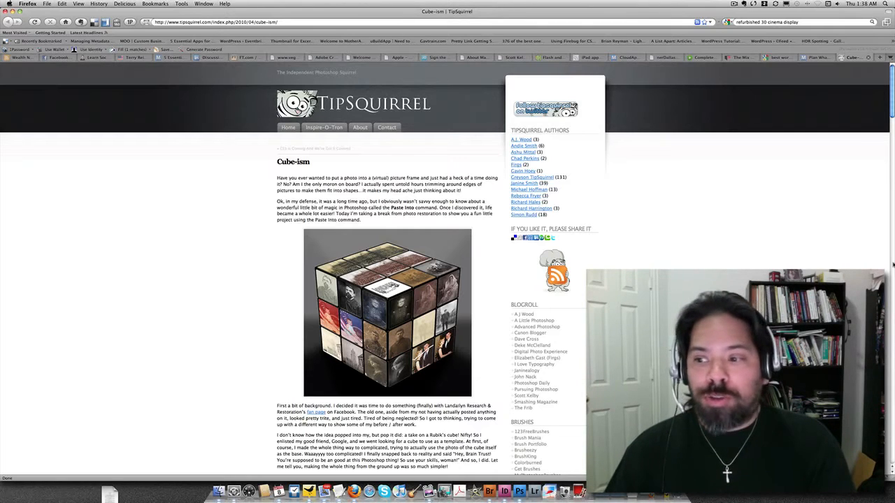
Step: Create a three-page, 3×3-inch document with zero margins and place nine baby photos in a grid
scroll(down, 3)
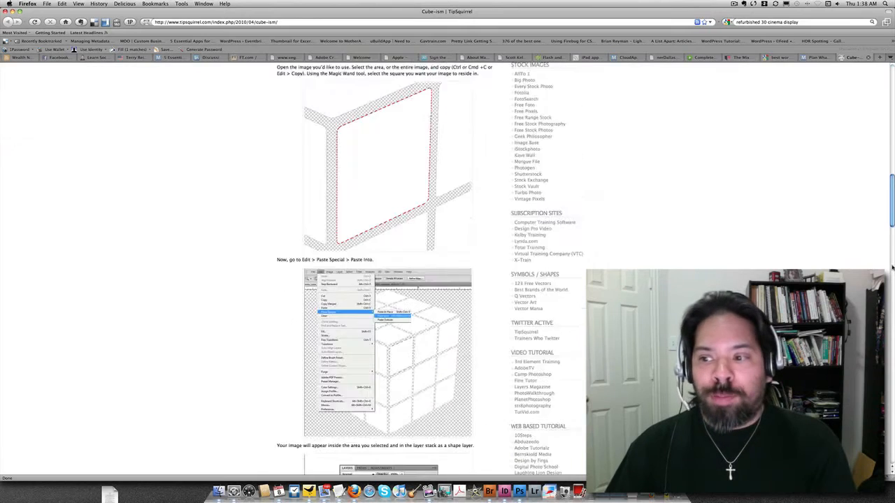
scroll(down, 3)
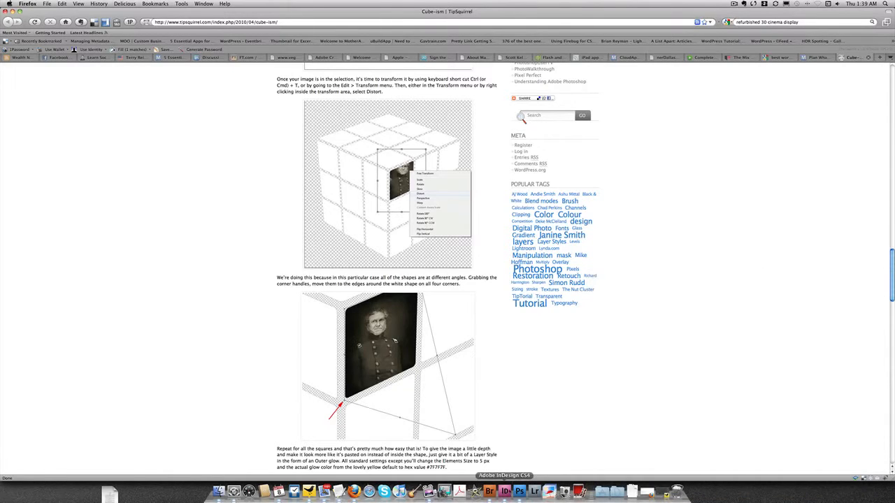
click(500, 489)
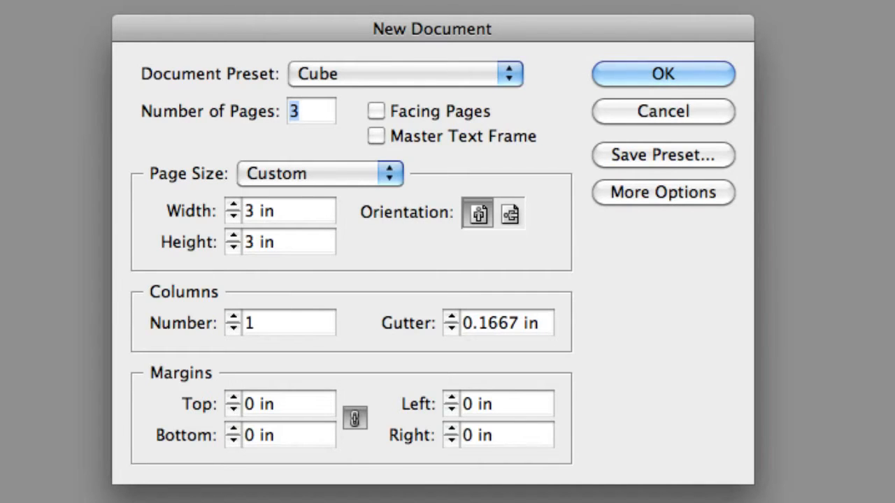
click(662, 74)
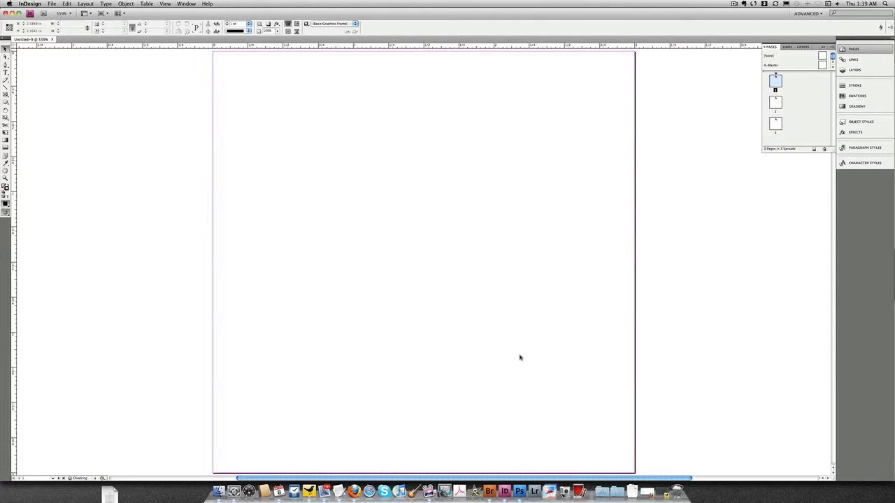
click(493, 490)
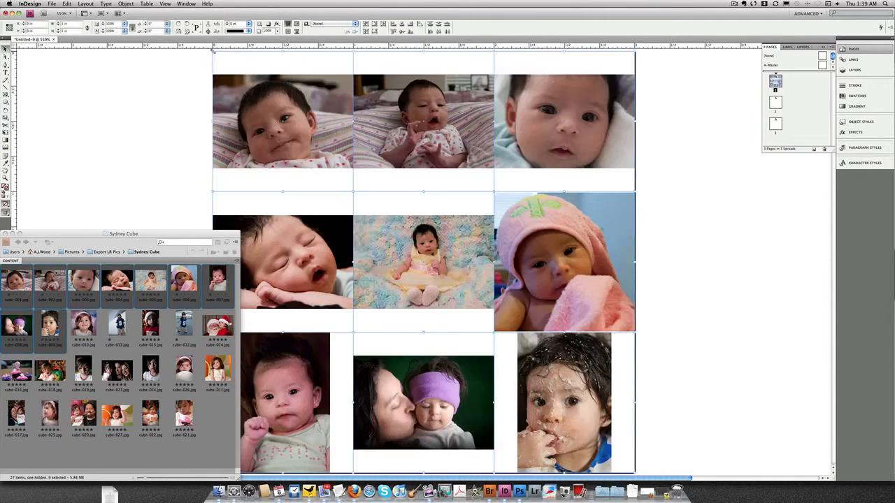
Step: Fit each photo proportionally so it fills its square frame
key(cmd+opt+shift+c)
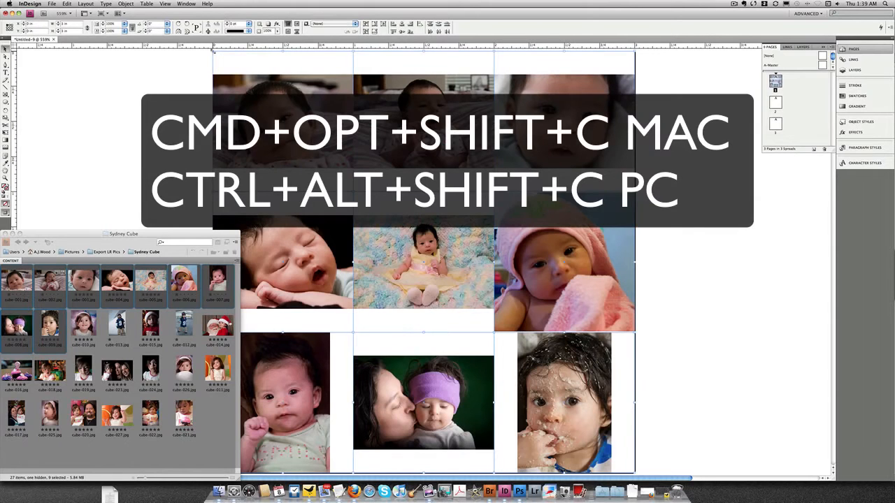
key(cmd+opt+shift+c)
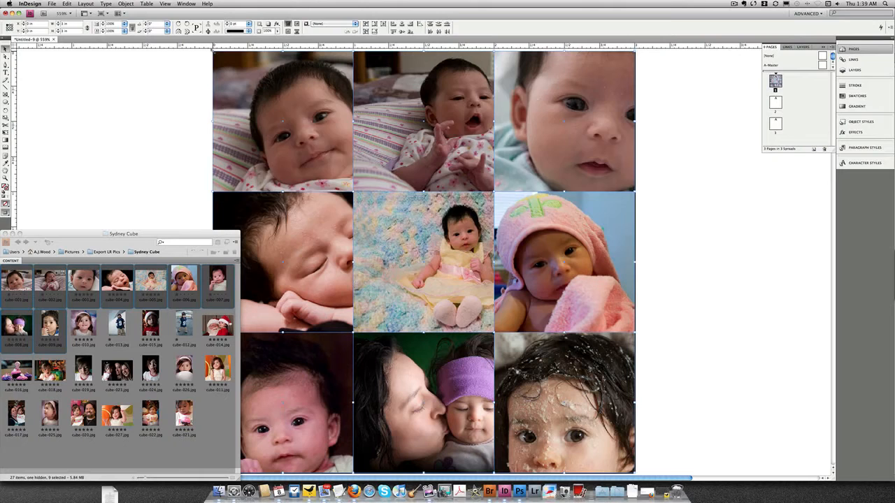
key(cmd+shift+e)
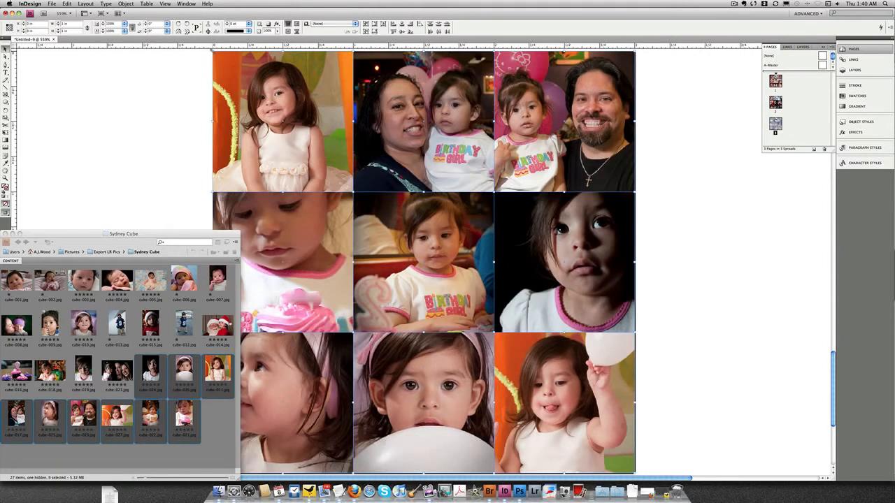
mouse_move(172, 177)
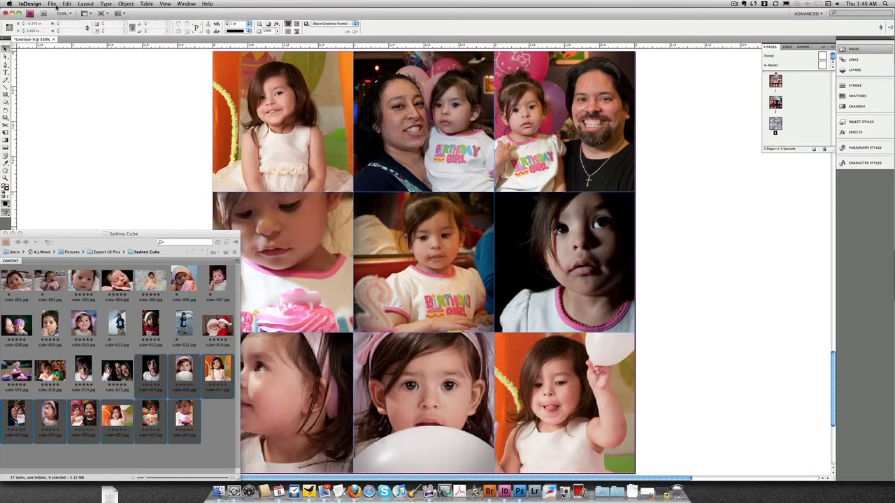
Step: Export all pages as cube-page.jpg JPEGs at maximum quality and 300 ppi
click(50, 4)
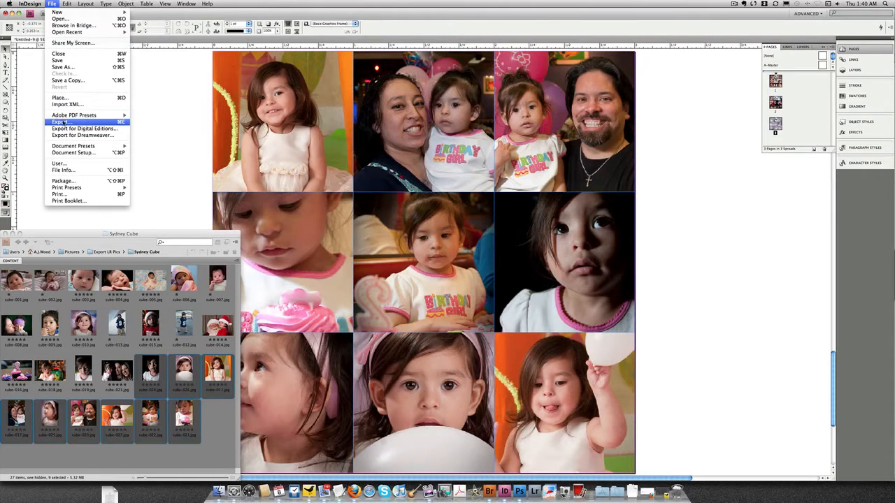
click(62, 122)
text(cube-page.jpg)
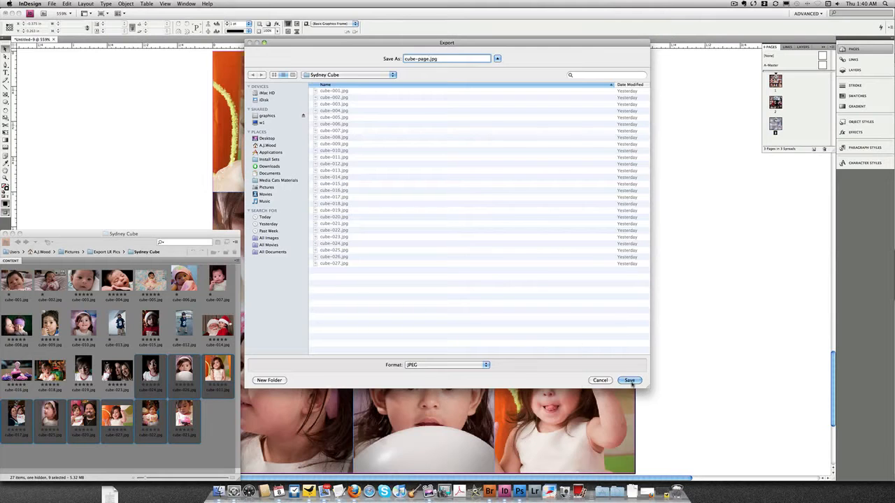
click(630, 380)
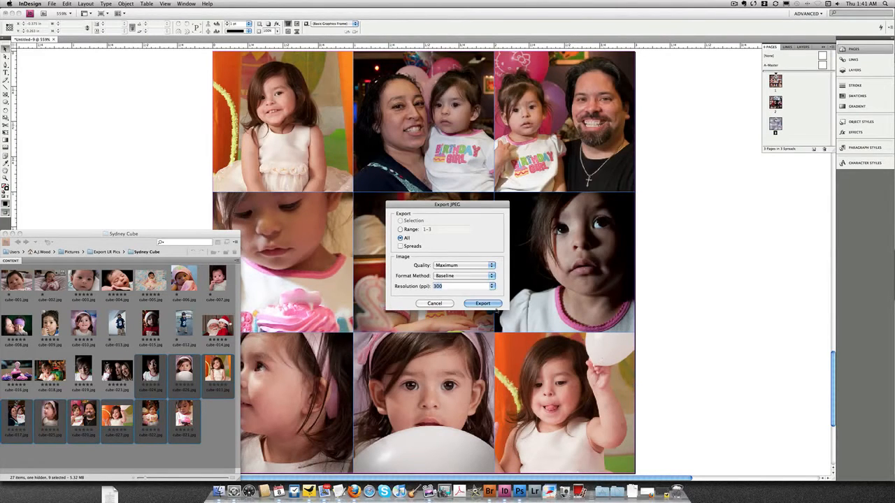
click(483, 303)
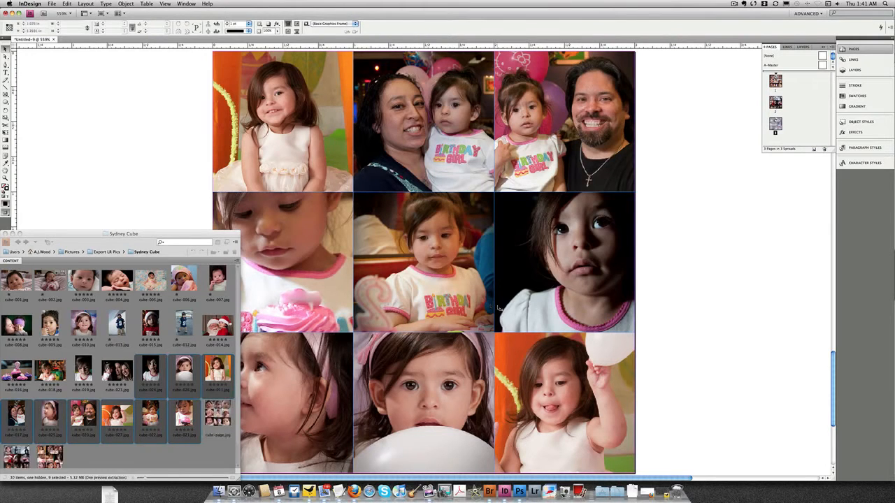
Step: Stack the three selected cube-page JPEGs from Bridge as layers in one Photoshop document
click(488, 490)
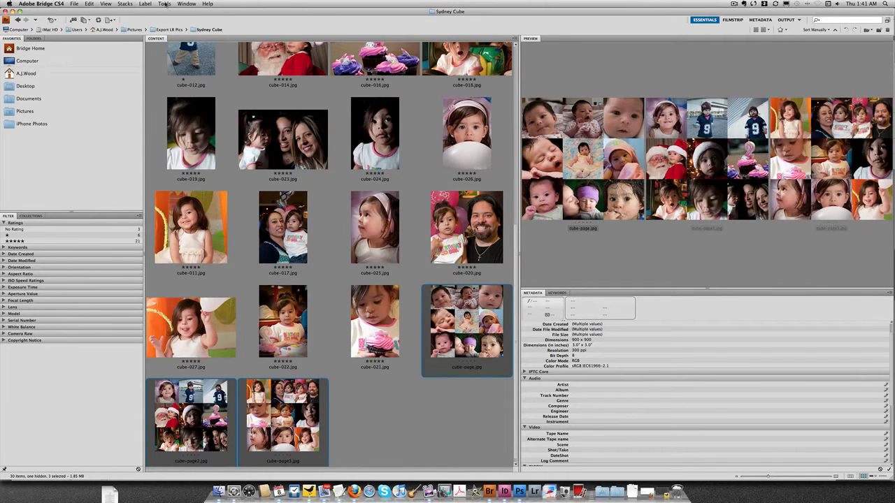
click(164, 6)
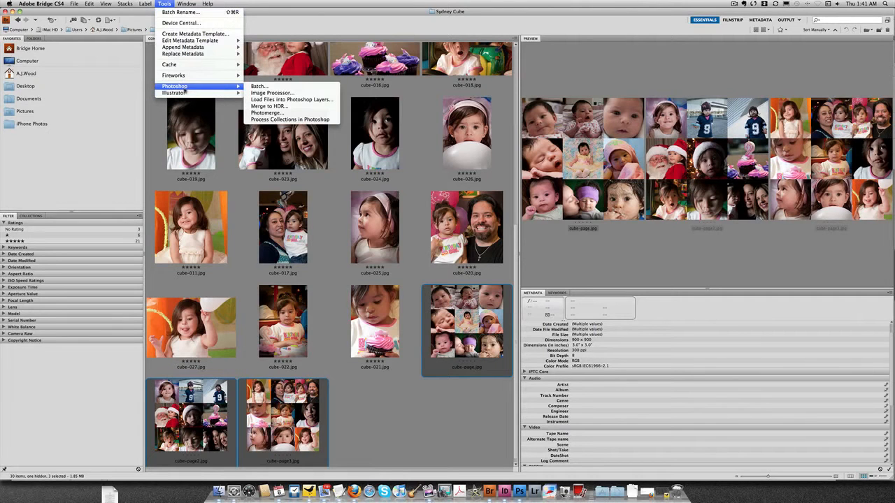
mouse_move(292, 99)
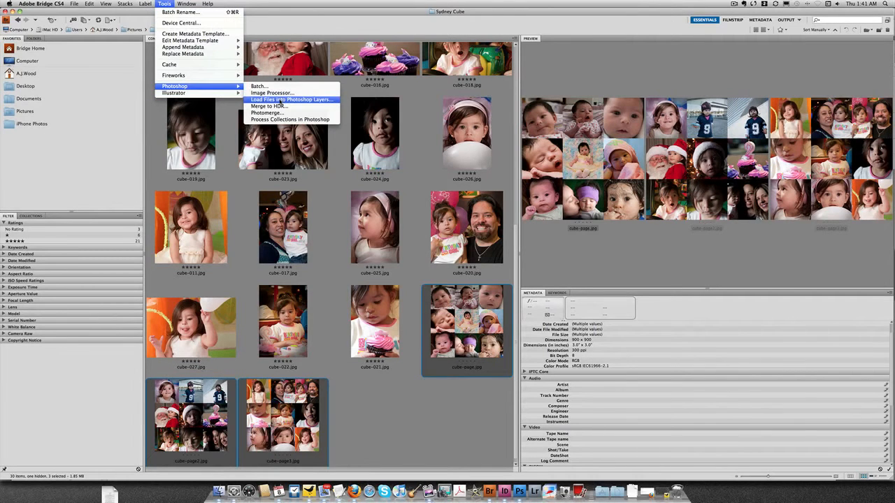
click(291, 100)
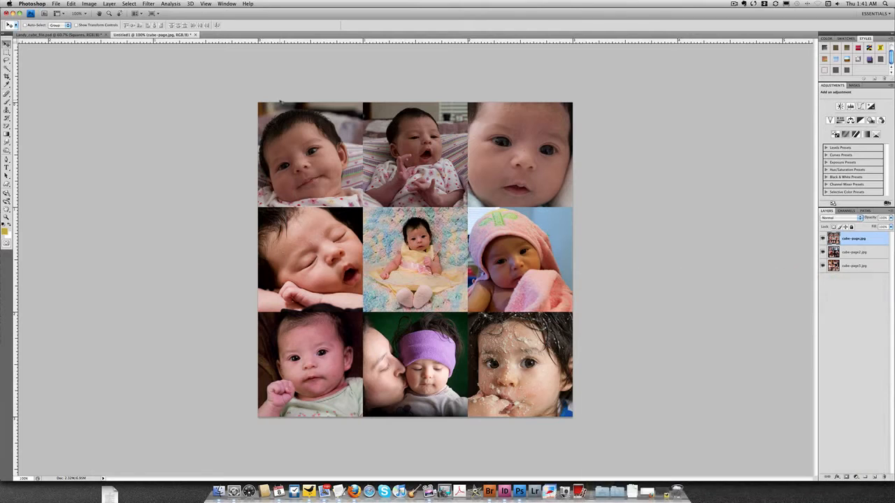
Step: Switch to the Landy Rubik's cube drawing to receive the three page layers
click(137, 14)
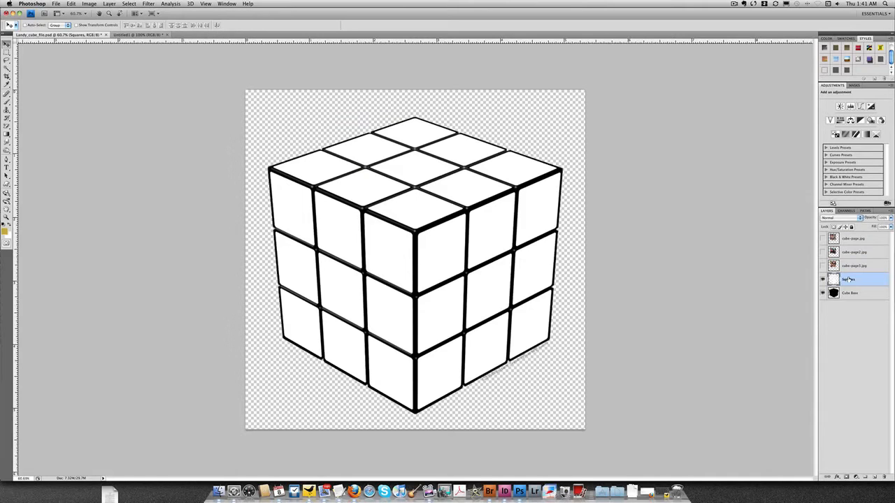
Step: Duplicate Squares with Cmd+J, then select cube-page3.jpg and the Squares copy layer
key(Cmd+J)
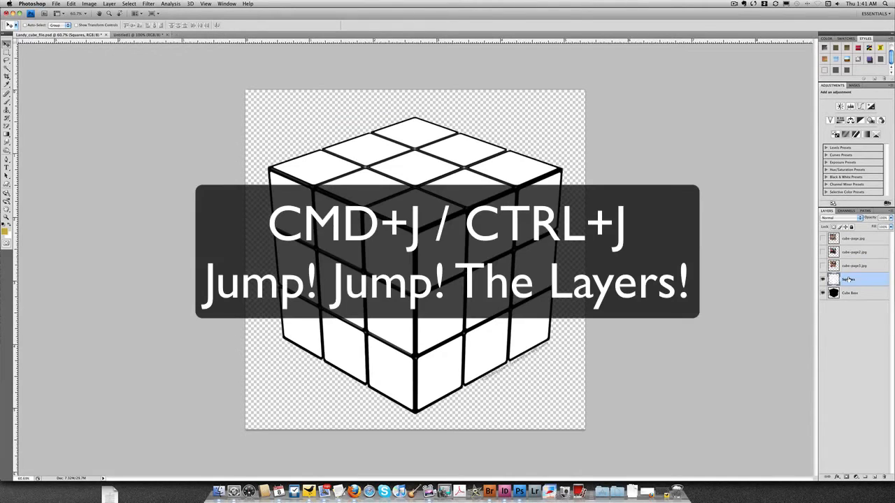
key(cmd+j)
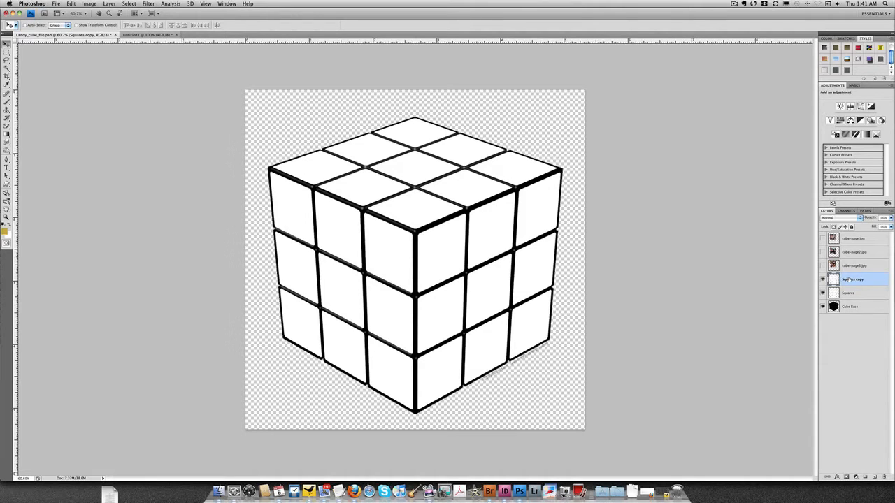
click(825, 266)
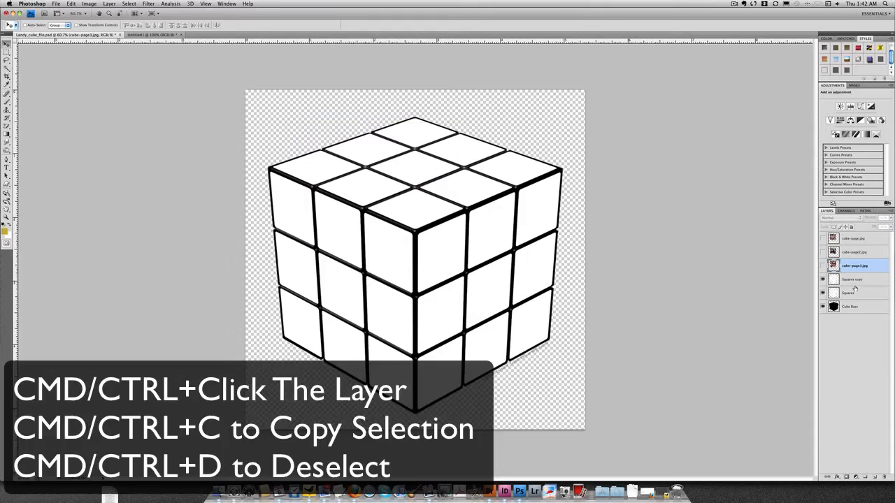
click(855, 279)
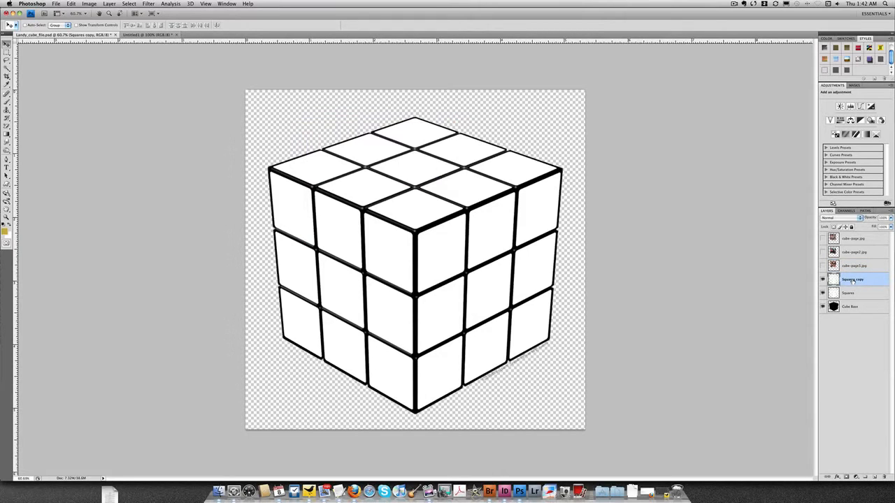
Step: Launch Filter > Vanishing Point on Squares copy and adjust planes along the cube faces
click(147, 4)
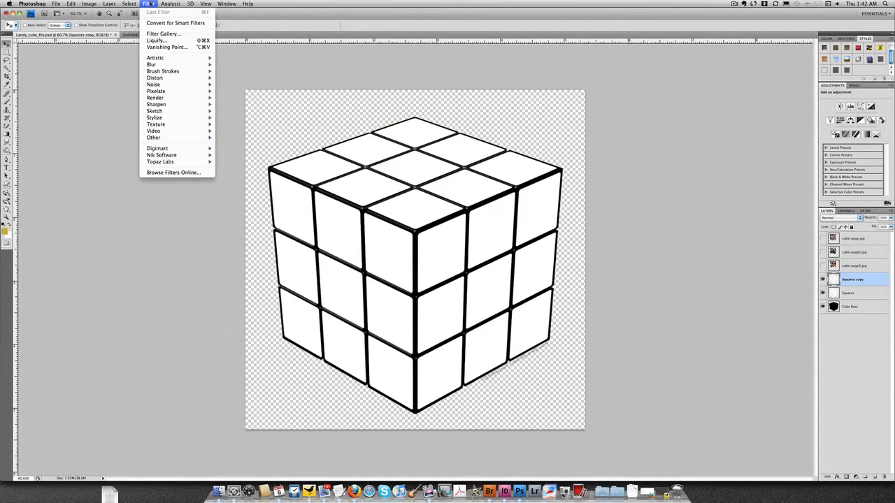
mouse_move(167, 46)
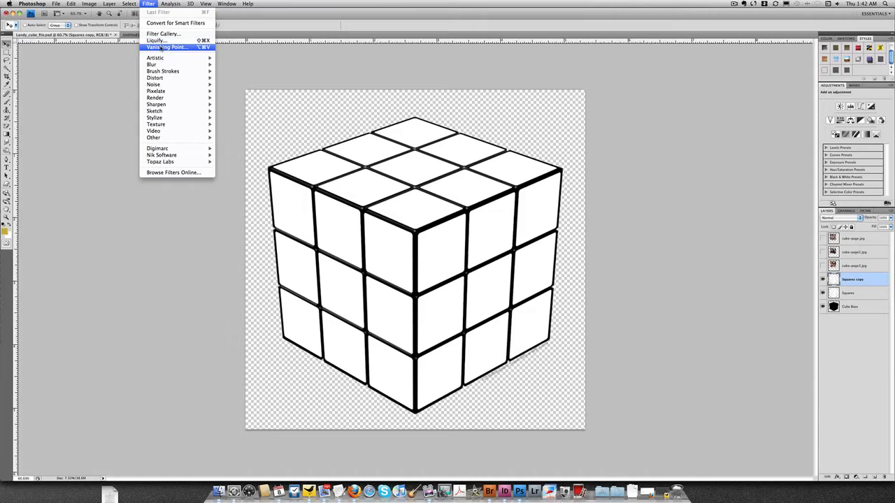
click(172, 45)
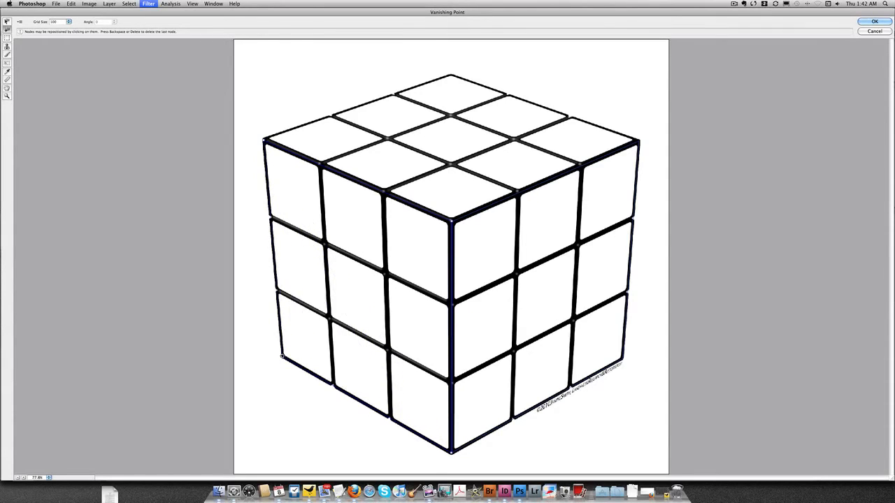
click(280, 140)
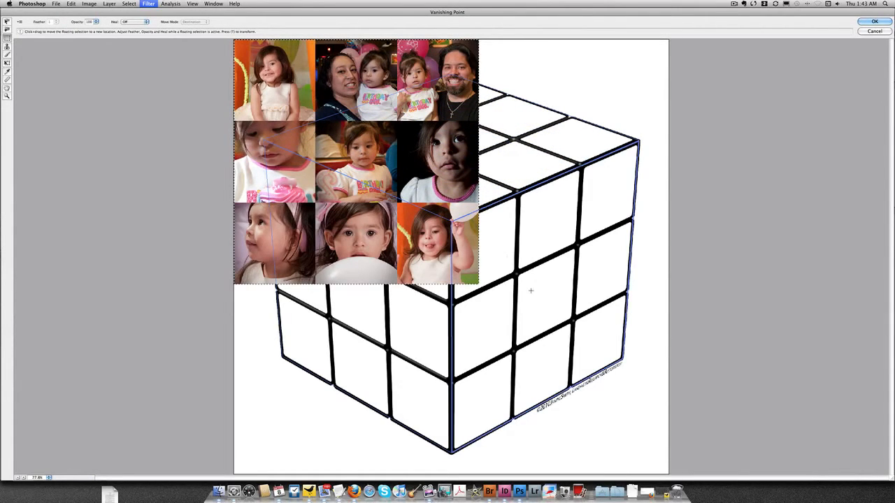
mouse_move(519, 290)
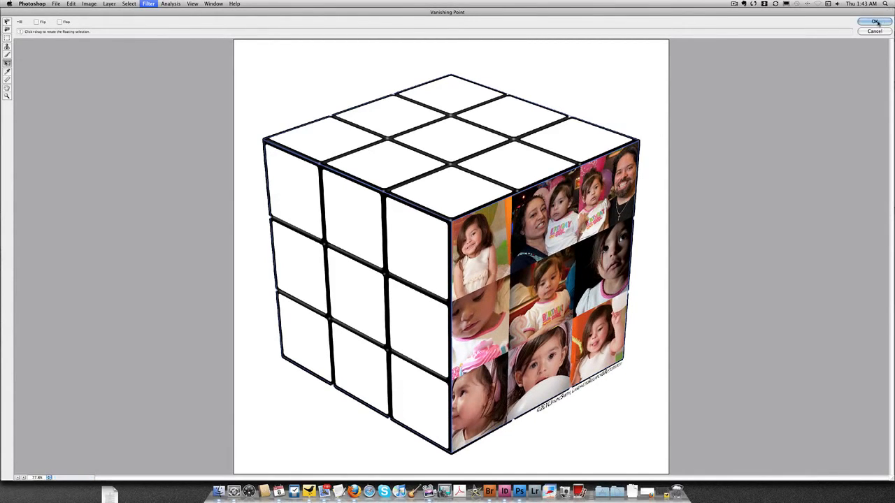
Step: Commit the right-face photo grid placement in Vanishing Point with OK
click(869, 9)
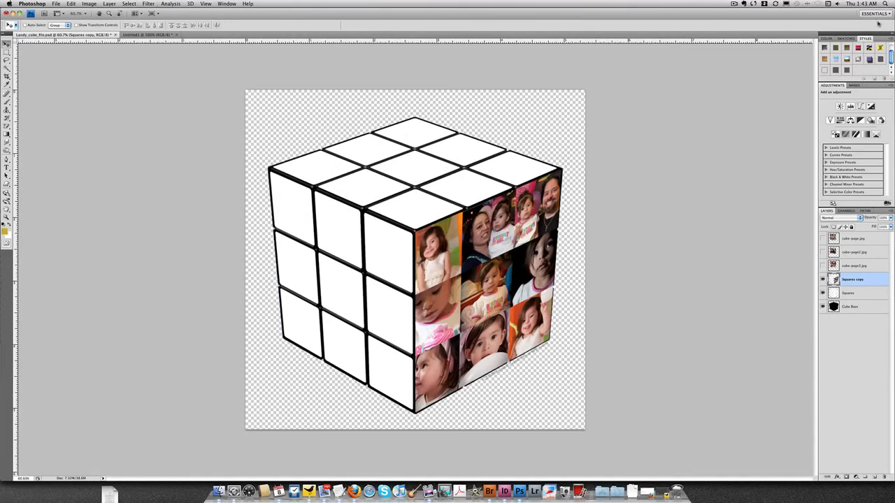
mouse_move(853, 266)
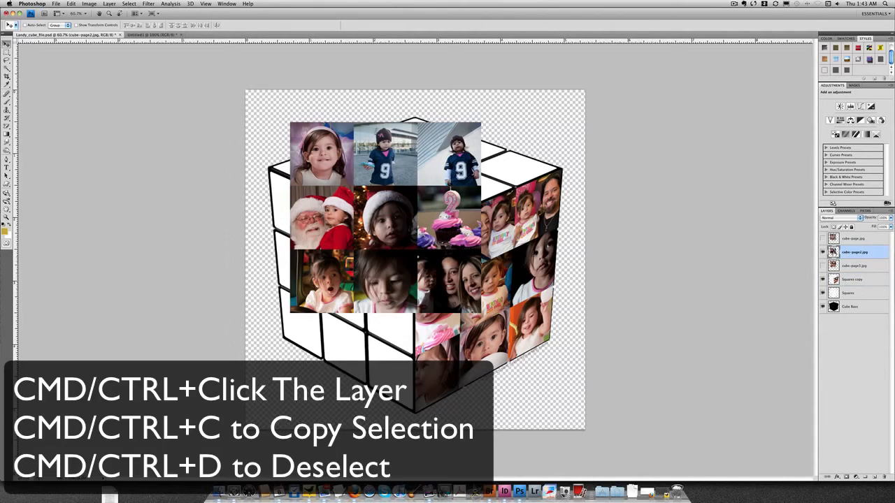
Step: Load the cube-page2.jpg photo grid as a selection from its thumbnail
click(831, 251)
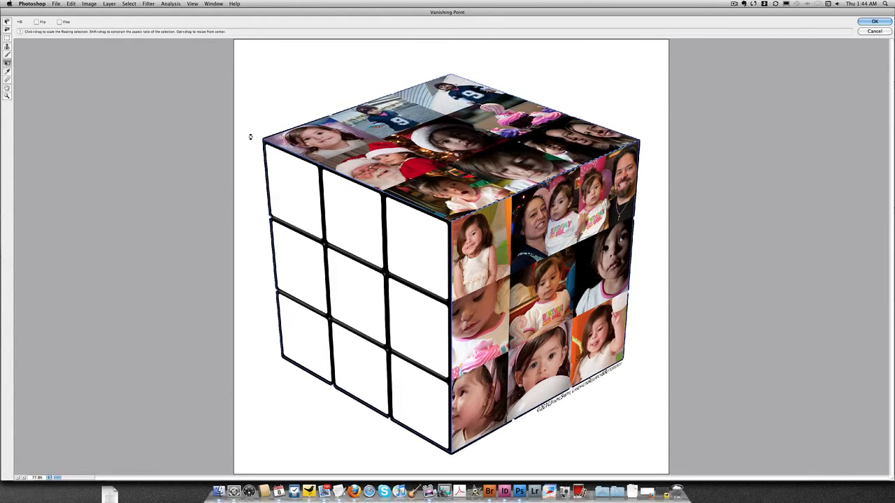
Step: Confirm the scaled top-face photo grid placement with OK
click(869, 22)
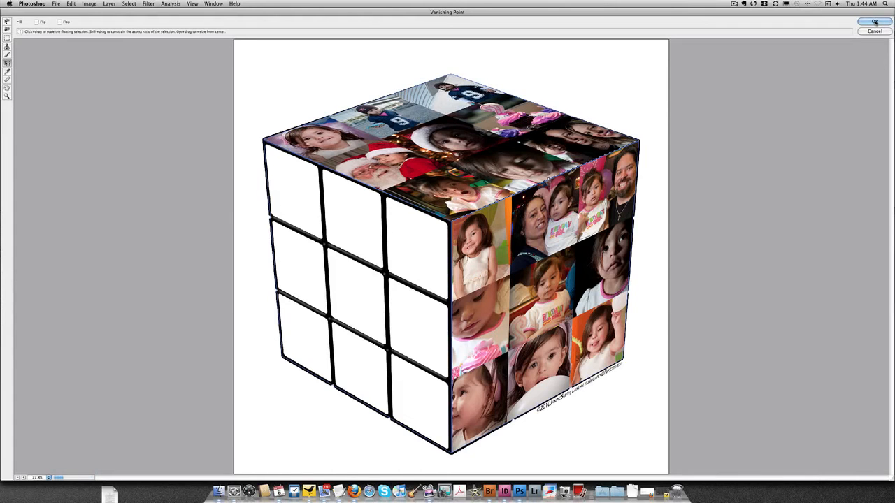
click(866, 22)
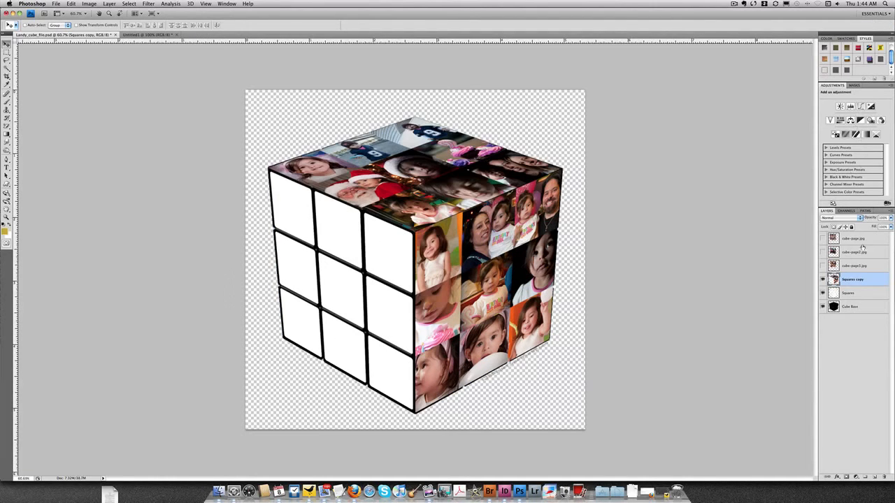
Step: Show cube-page.jpg, load its baby photo grid as a selection, then hide it
click(822, 239)
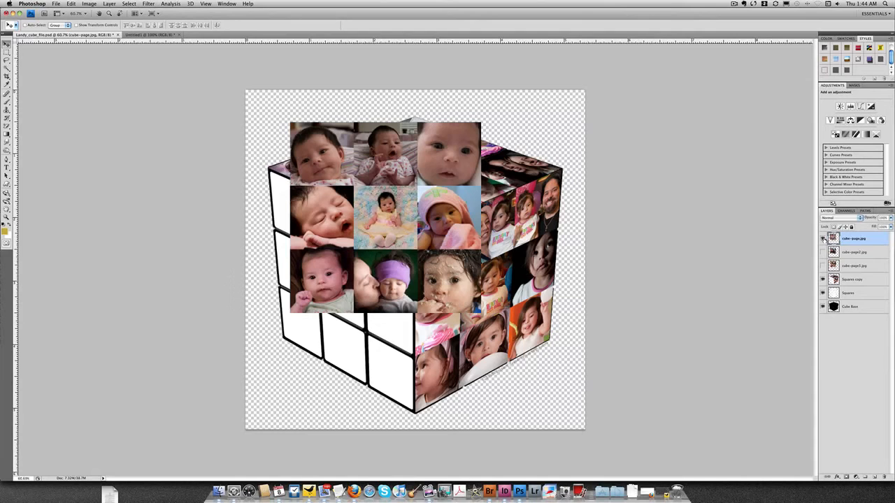
click(821, 238)
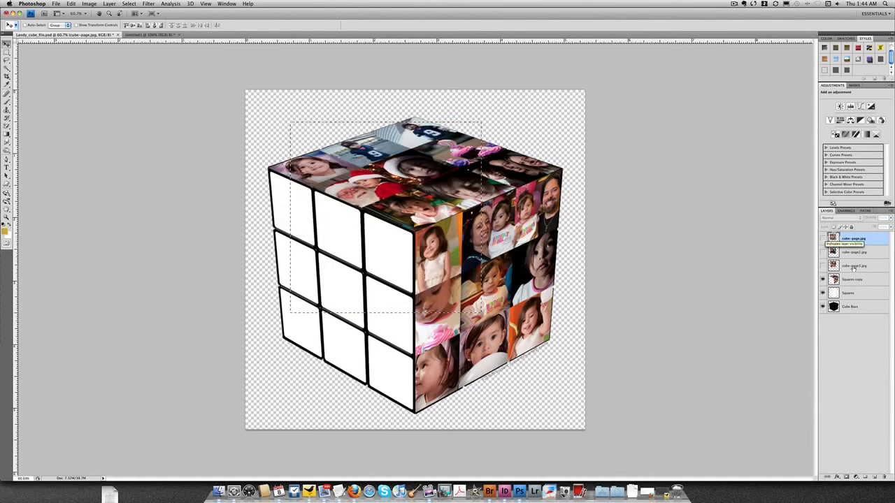
click(852, 278)
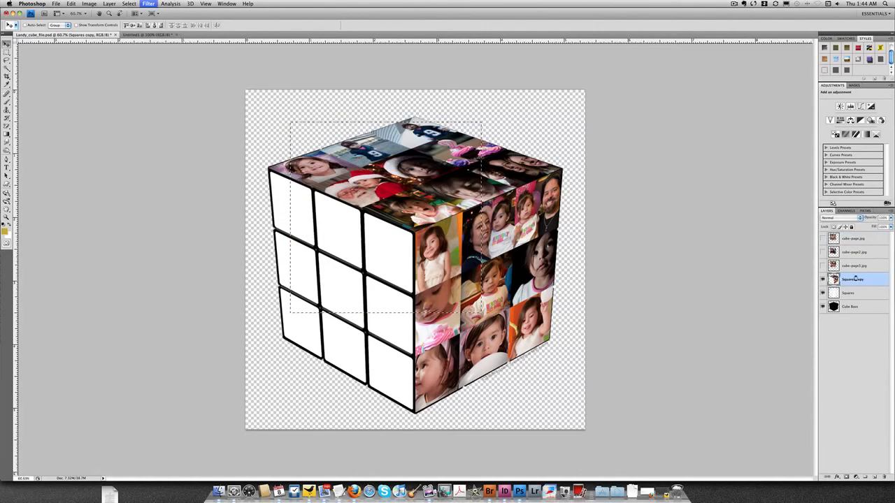
Step: Reselect the Squares copy layer and launch Vanishing Point for the left face
click(146, 4)
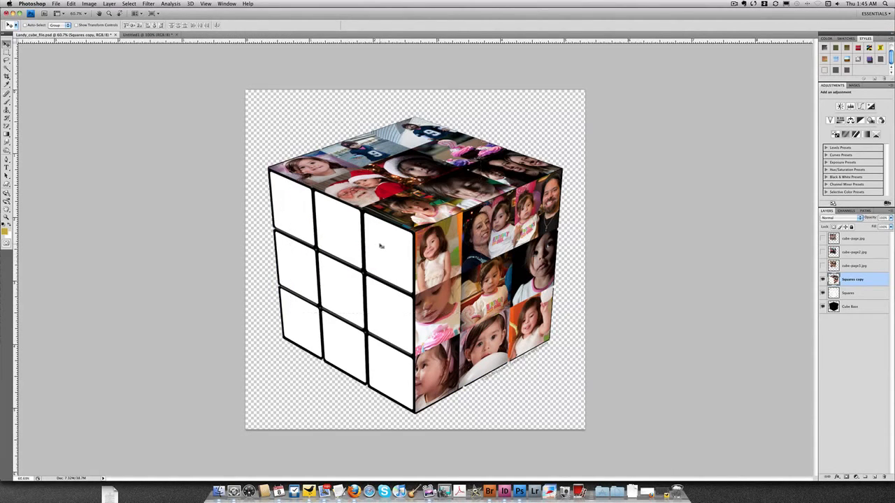
click(853, 238)
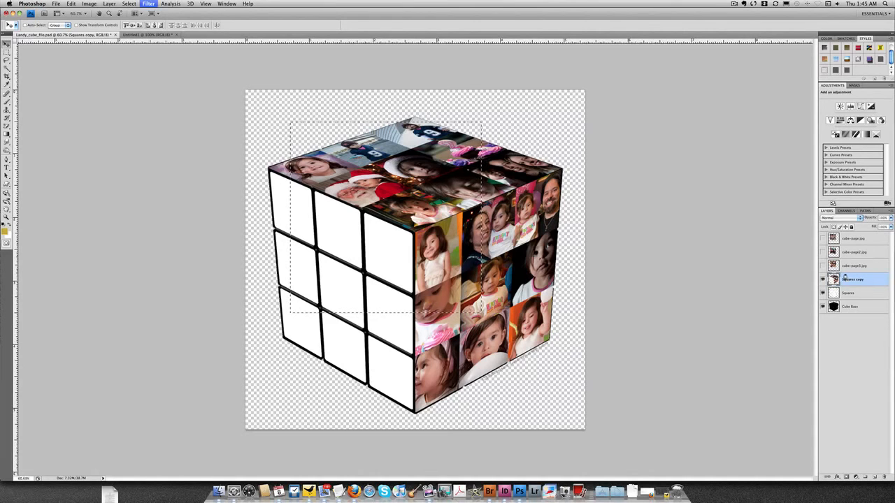
click(147, 3)
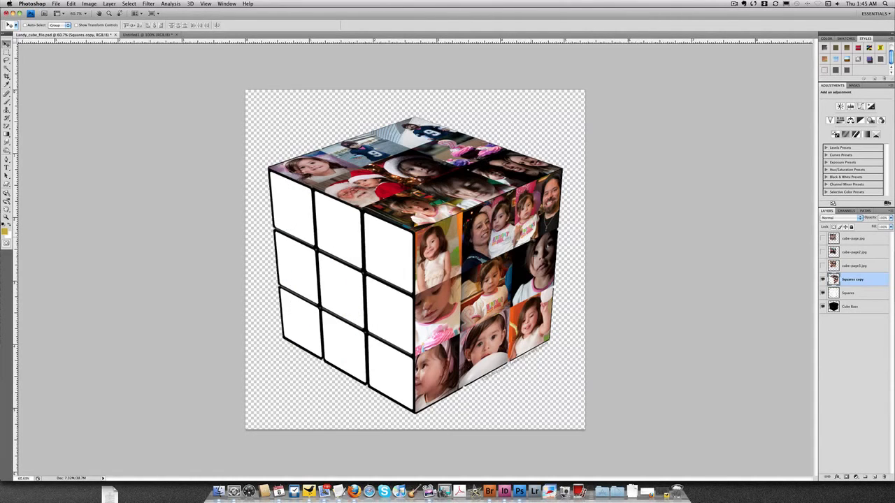
click(146, 4)
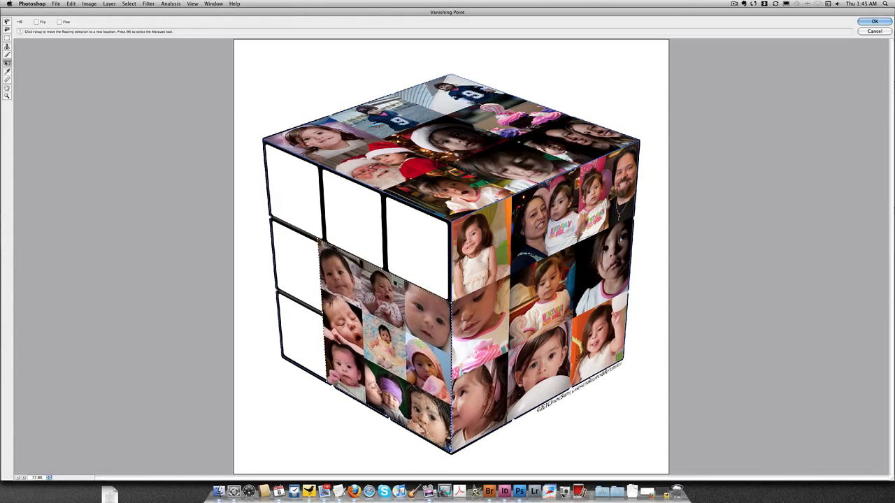
Step: Place the baby photo grid on the cube's left face in perspective and apply it
click(874, 21)
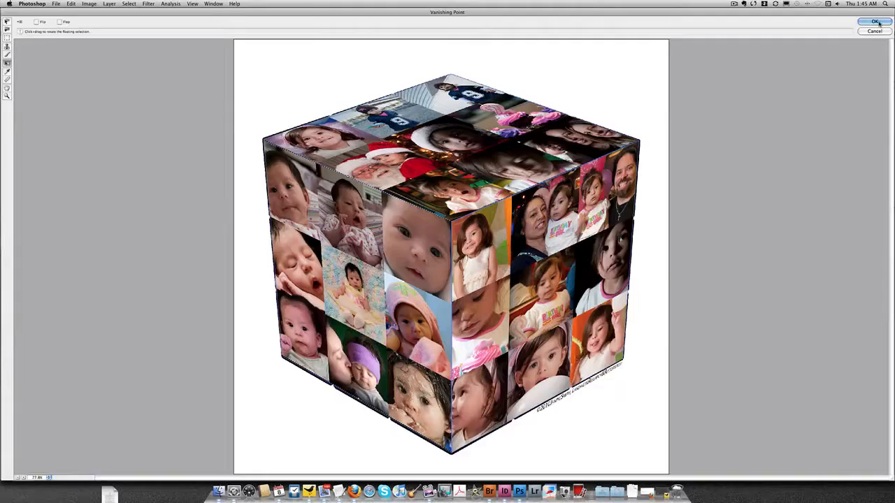
click(872, 21)
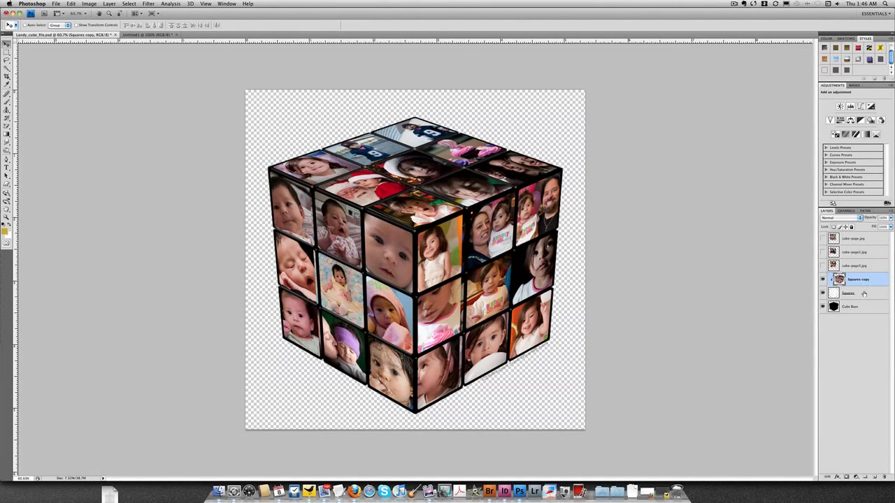
Step: Select the Squares layer after clipping the photos to the cube's tiles
click(851, 306)
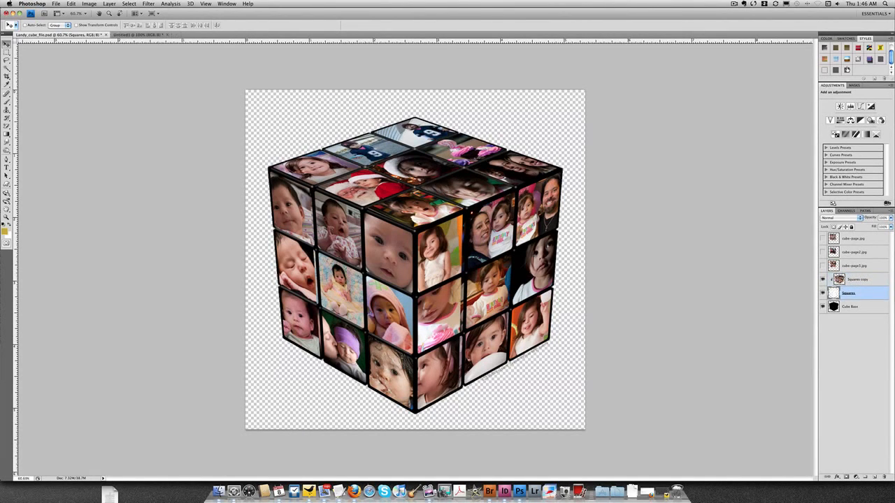